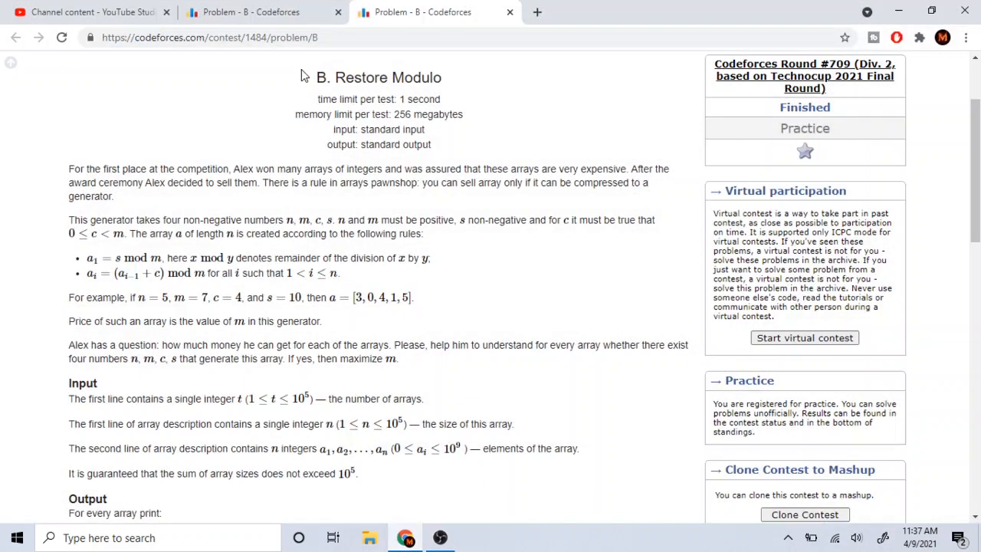
pyautogui.moveTo(317, 207)
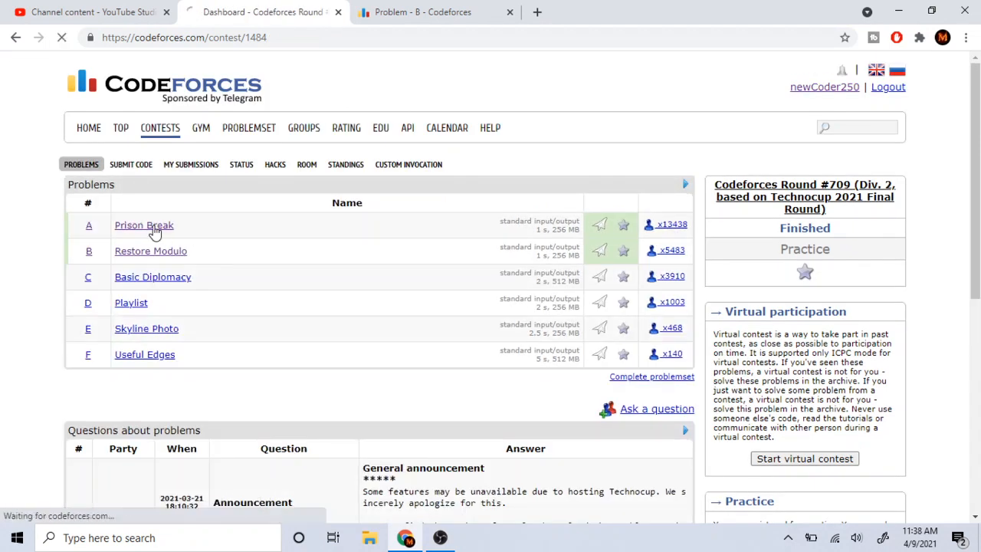
# Step: View the Prison Break problem statement and scroll through its examples
pyautogui.click(144, 224)
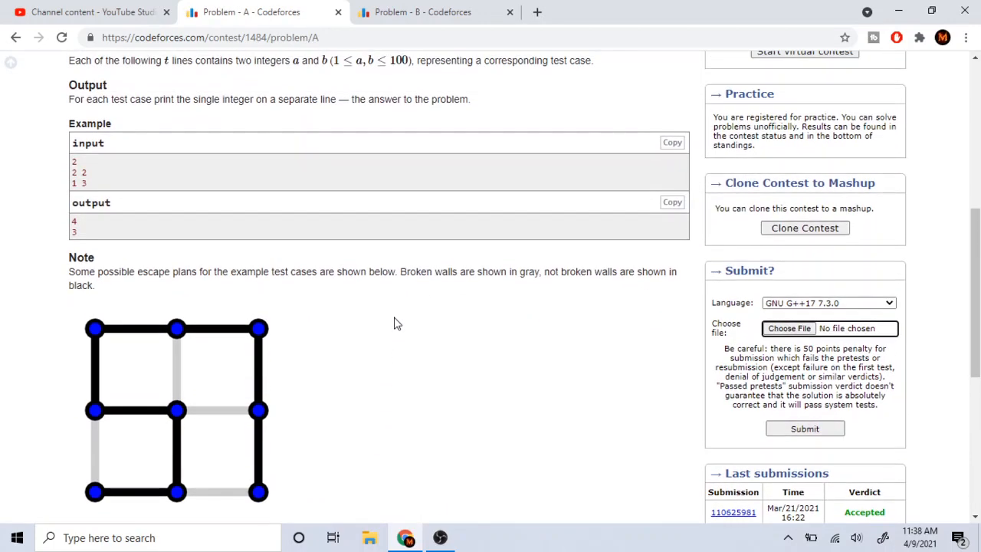
pyautogui.scroll(3)
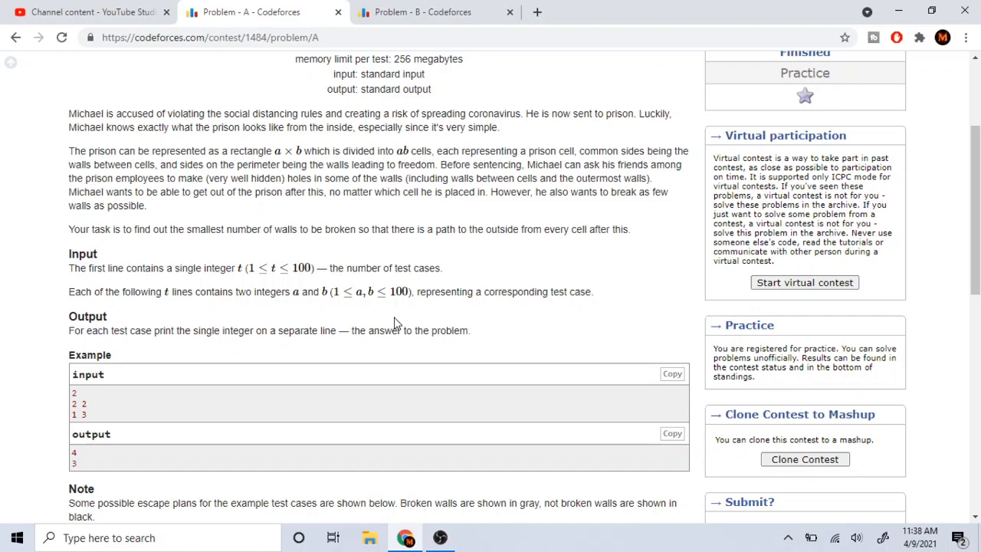
pyautogui.scroll(-3)
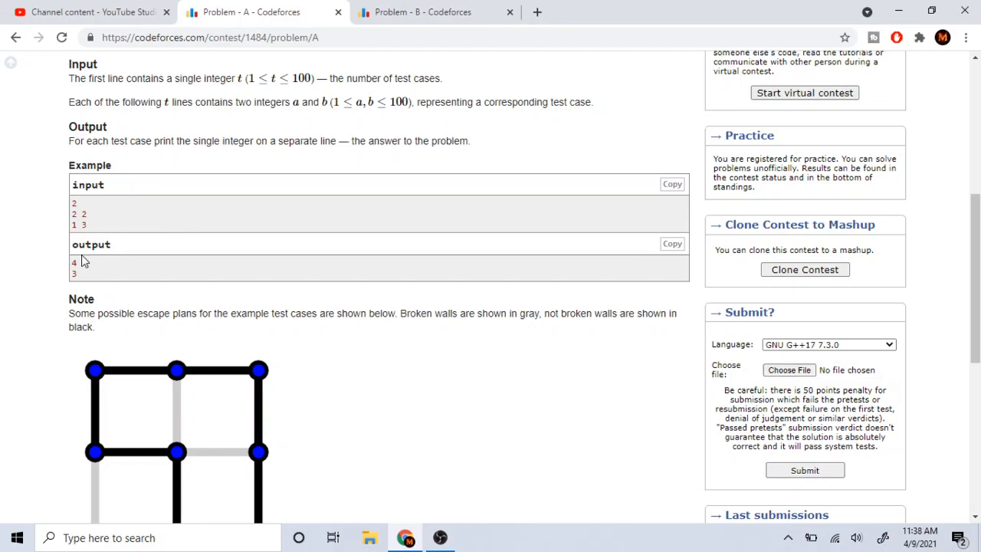
pyautogui.scroll(-3)
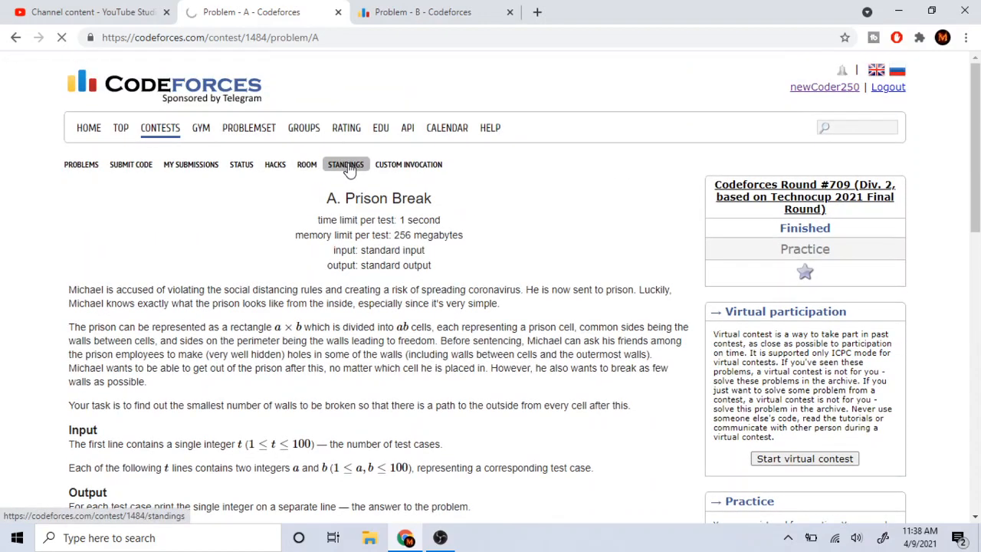
# Step: Check Round #709's final standings, then go back to problem A
pyautogui.click(343, 164)
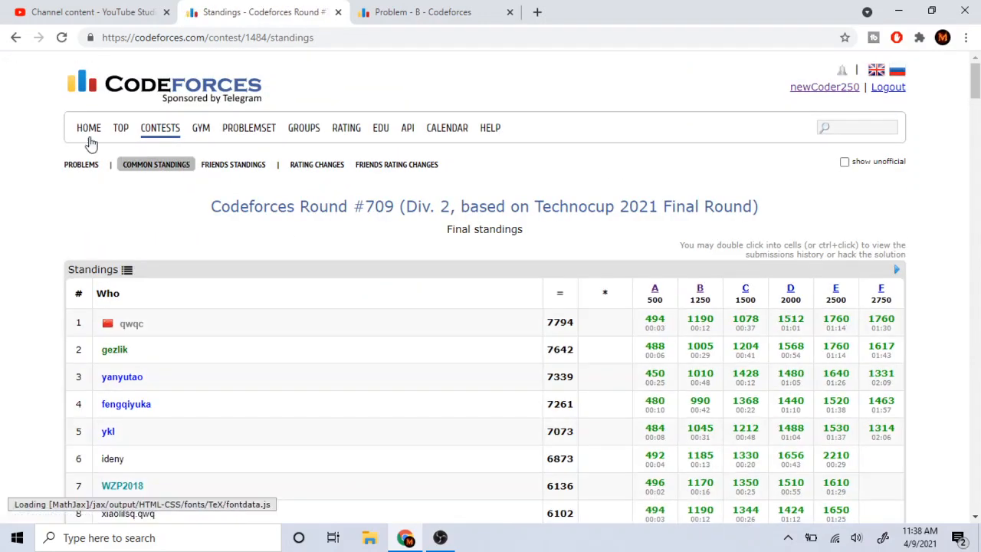
pyautogui.click(655, 288)
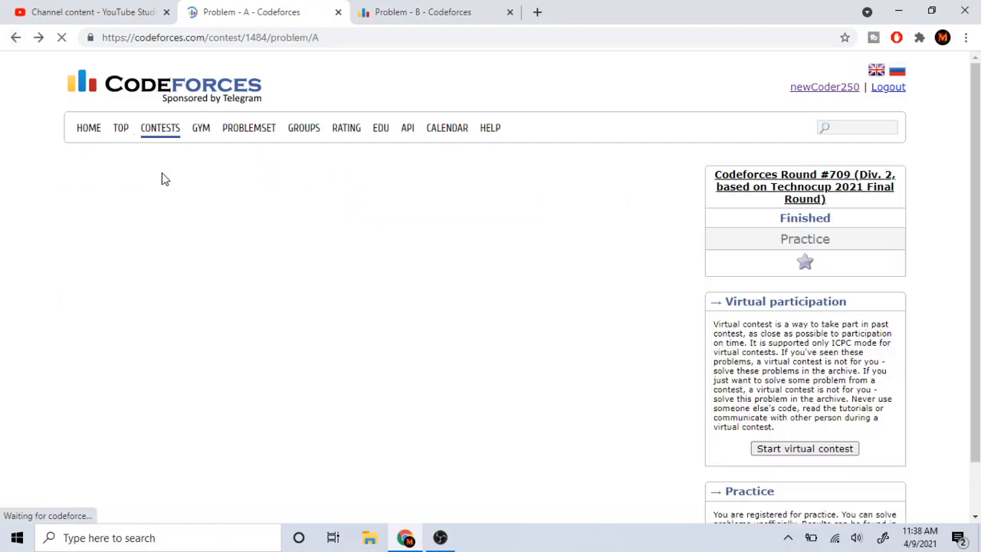
pyautogui.click(190, 164)
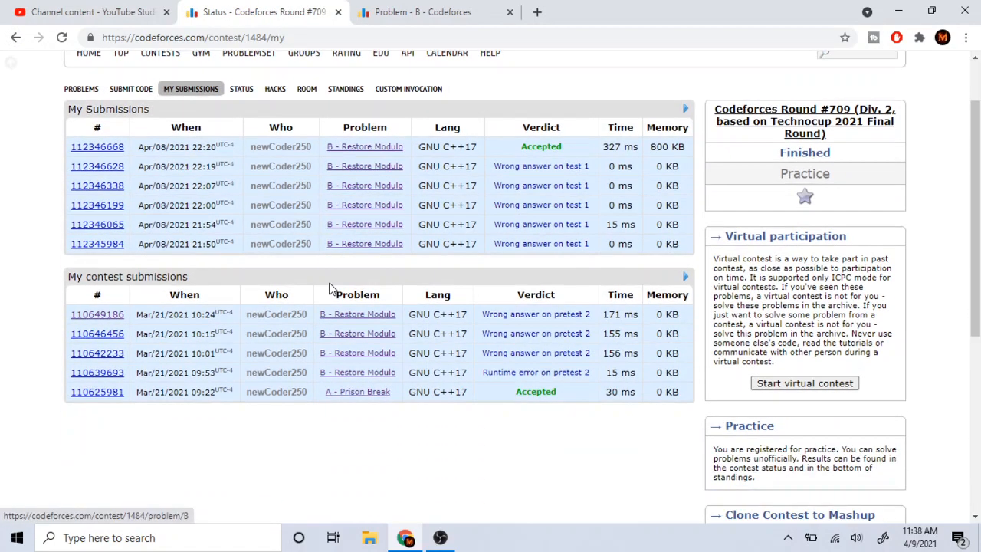
pyautogui.moveTo(622, 393)
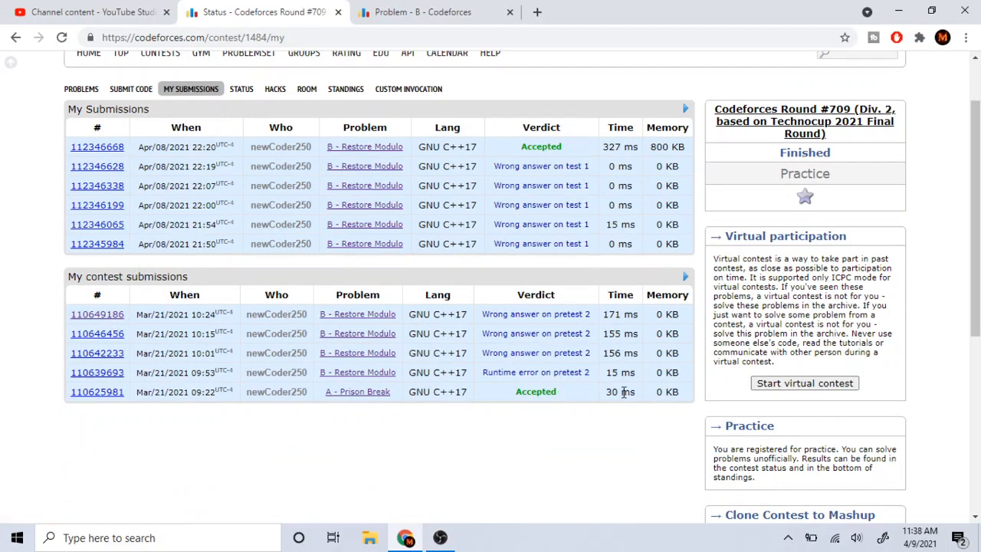
pyautogui.moveTo(170, 37)
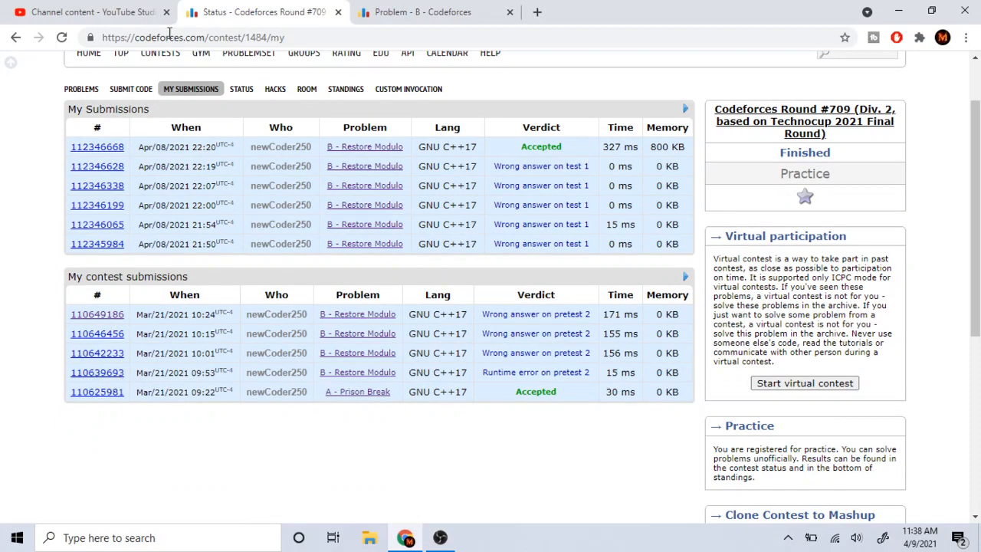
pyautogui.moveTo(206, 242)
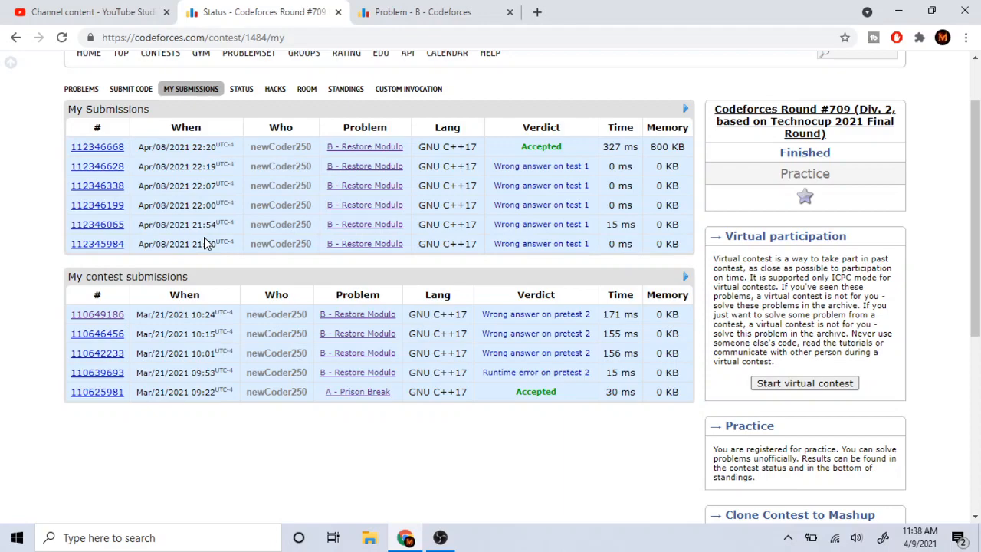
pyautogui.click(356, 393)
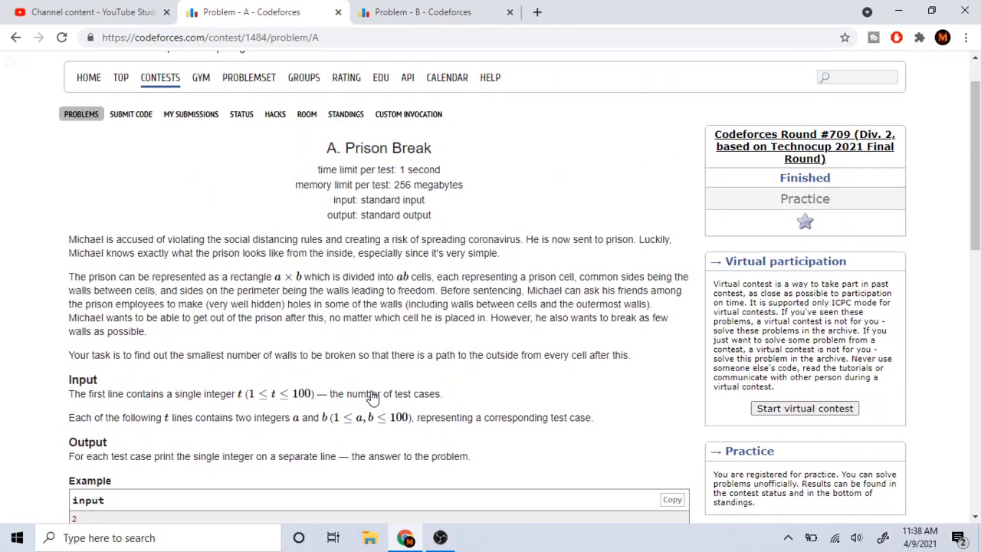
pyautogui.scroll(-3)
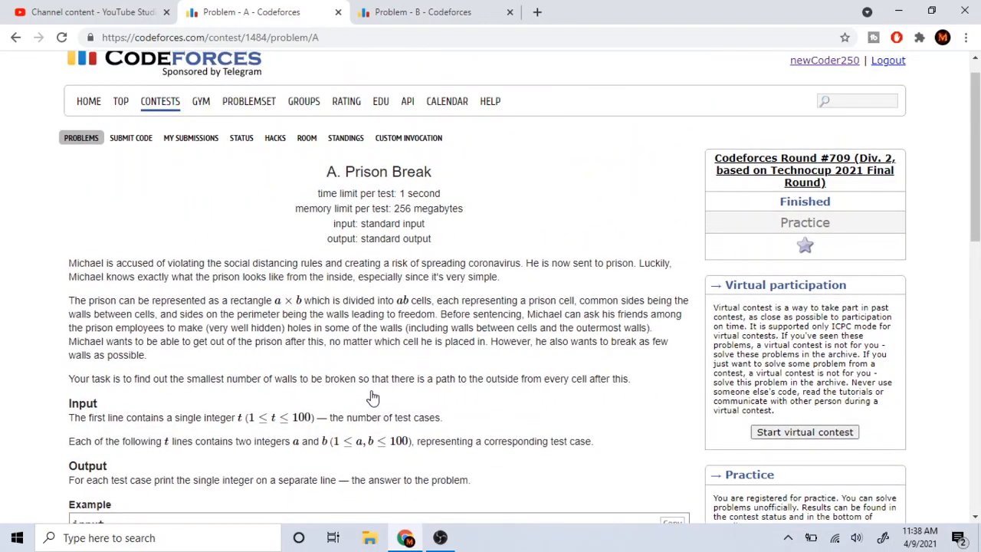
pyautogui.moveTo(386, 253)
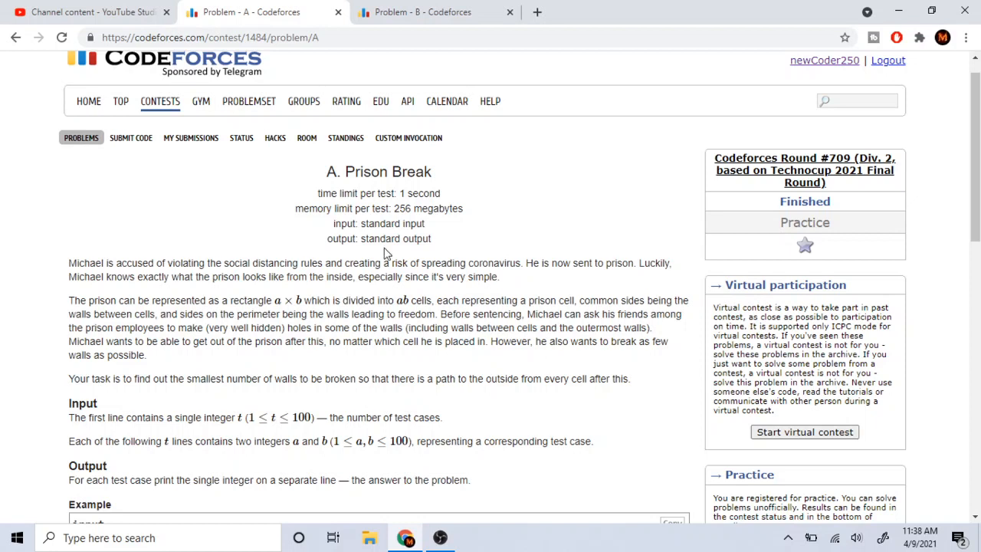
pyautogui.moveTo(353, 61)
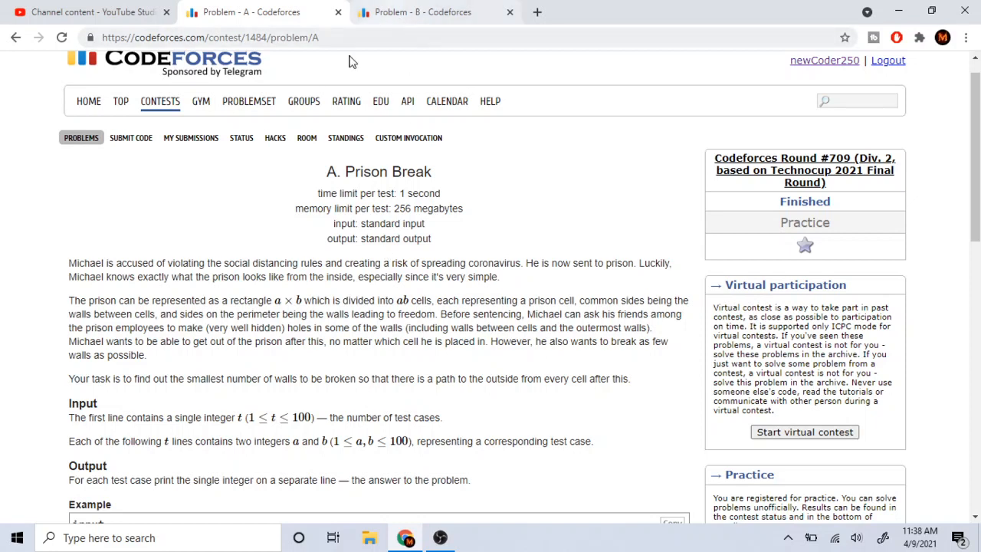
pyautogui.moveTo(282, 276)
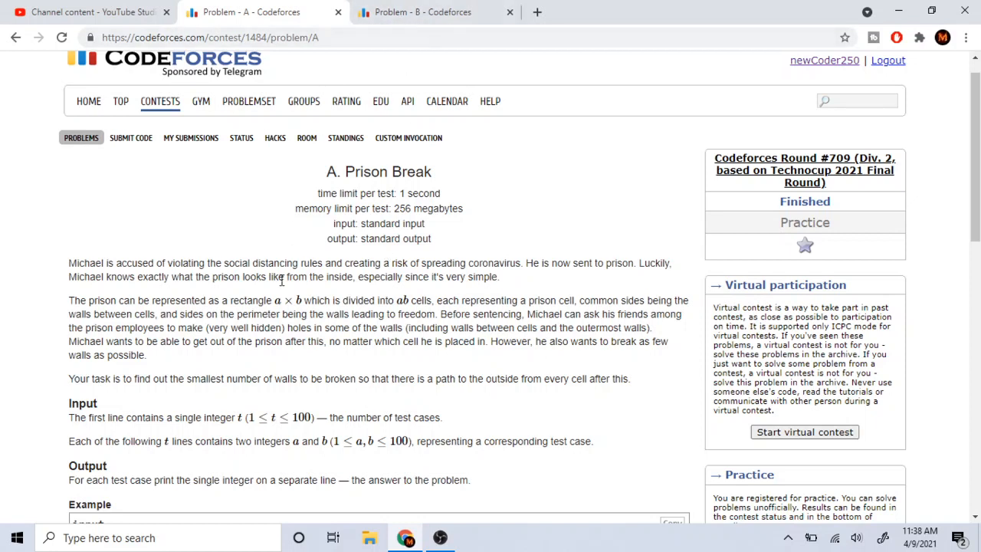
pyautogui.moveTo(268, 390)
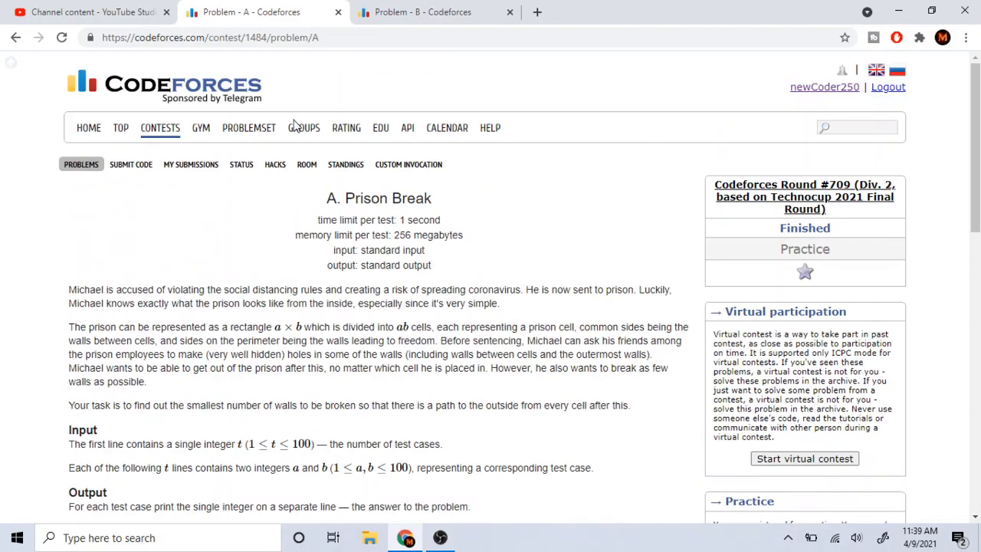
pyautogui.moveTo(435, 83)
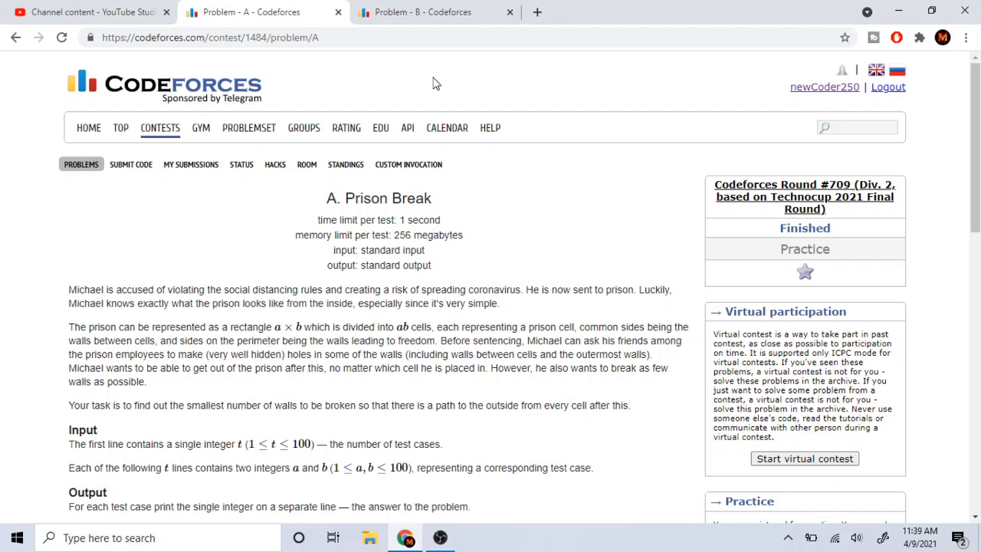
pyautogui.scroll(-3)
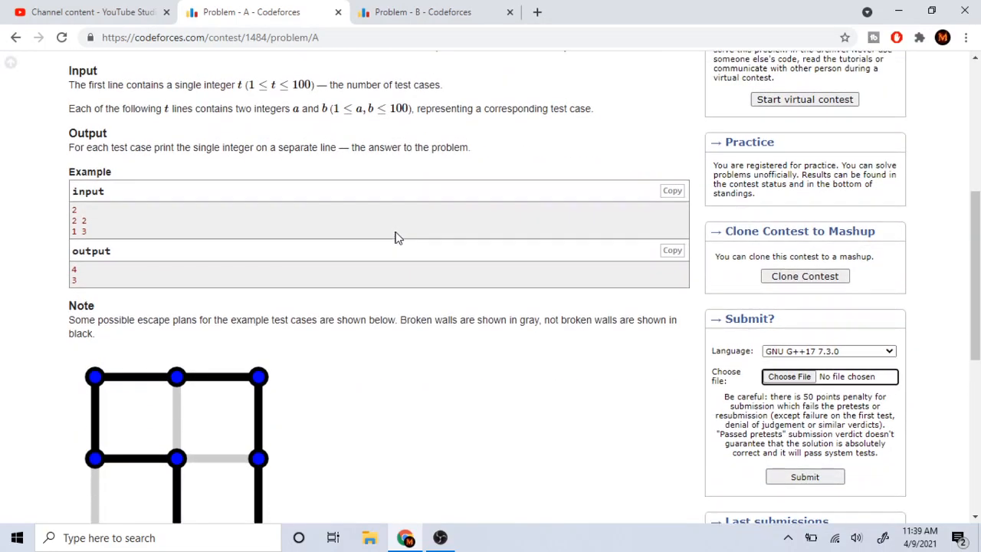
pyautogui.scroll(3)
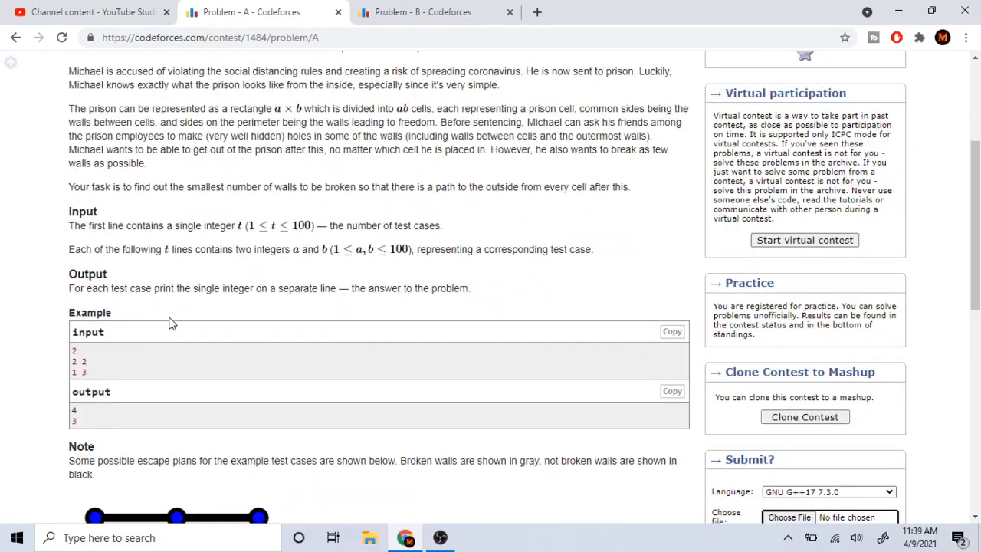
pyautogui.moveTo(268, 218)
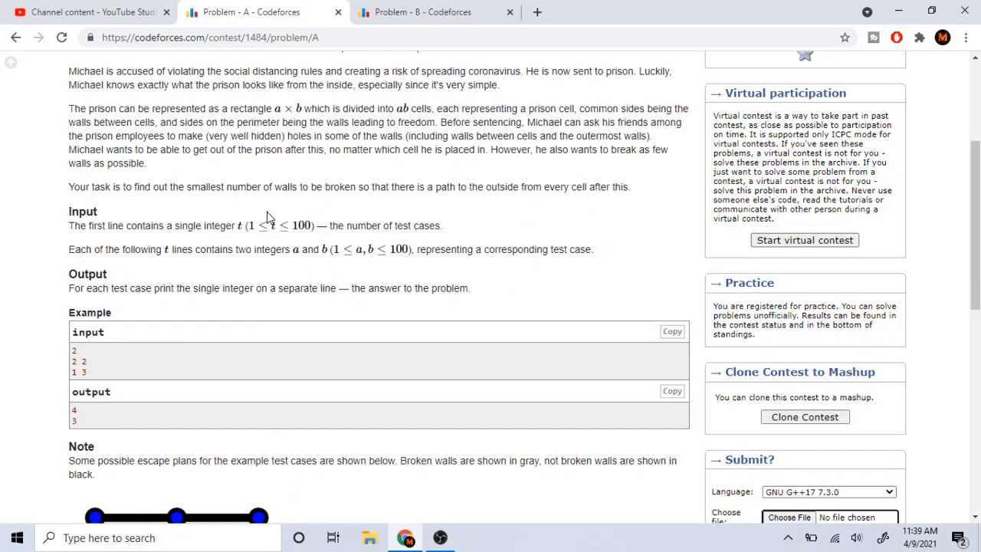
# Step: Switch to the Problem B 'Restore Modulo' statement
pyautogui.click(429, 13)
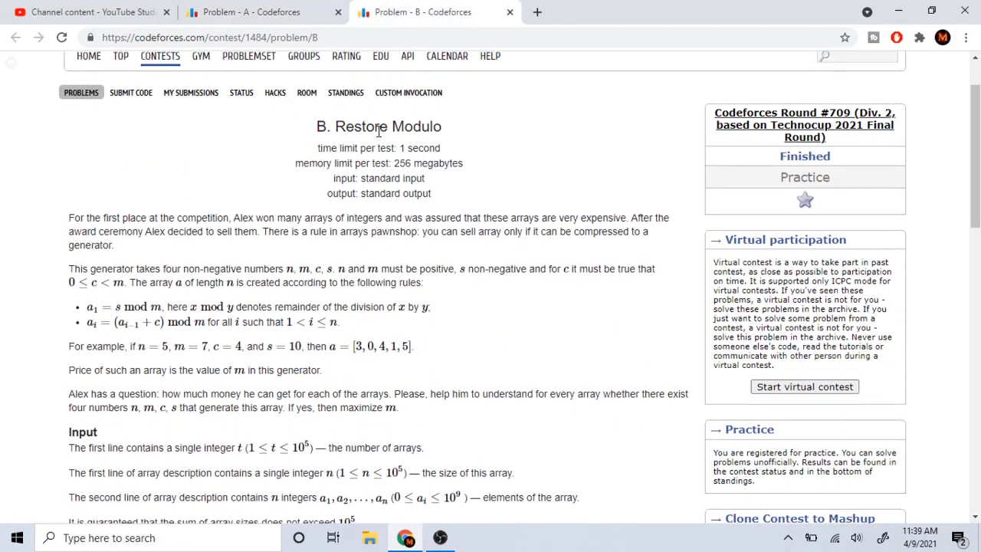
pyautogui.moveTo(371, 142)
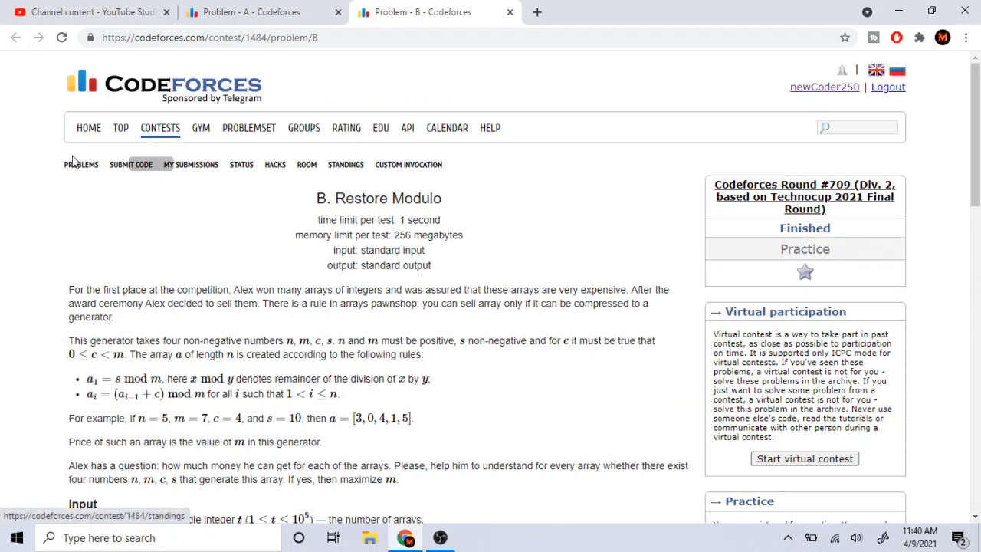
# Step: Return to Round #709's problem list and select problem D 'Playlist'
pyautogui.click(80, 164)
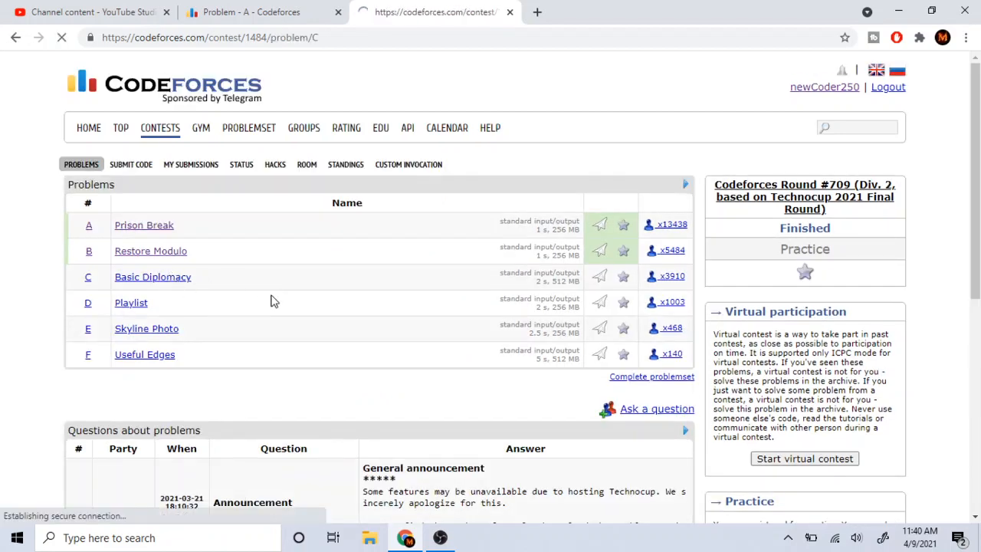
pyautogui.click(154, 276)
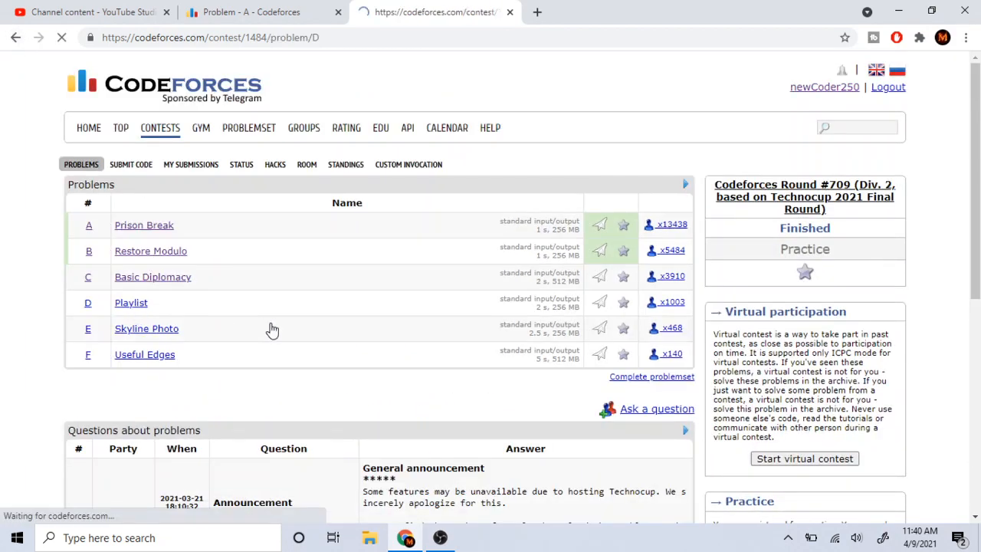
# Step: Load the Playlist statement and scroll toward its input section
pyautogui.click(131, 303)
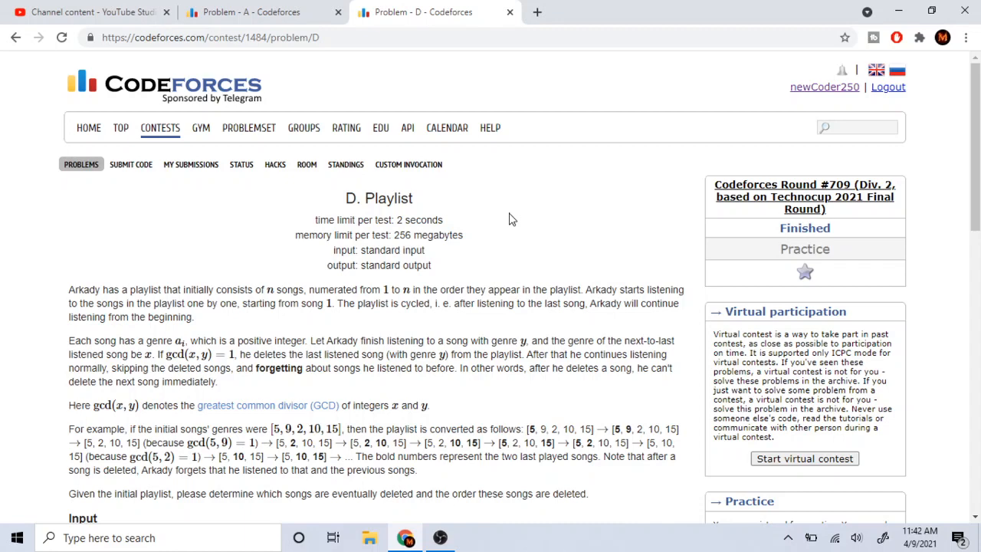
pyautogui.scroll(-3)
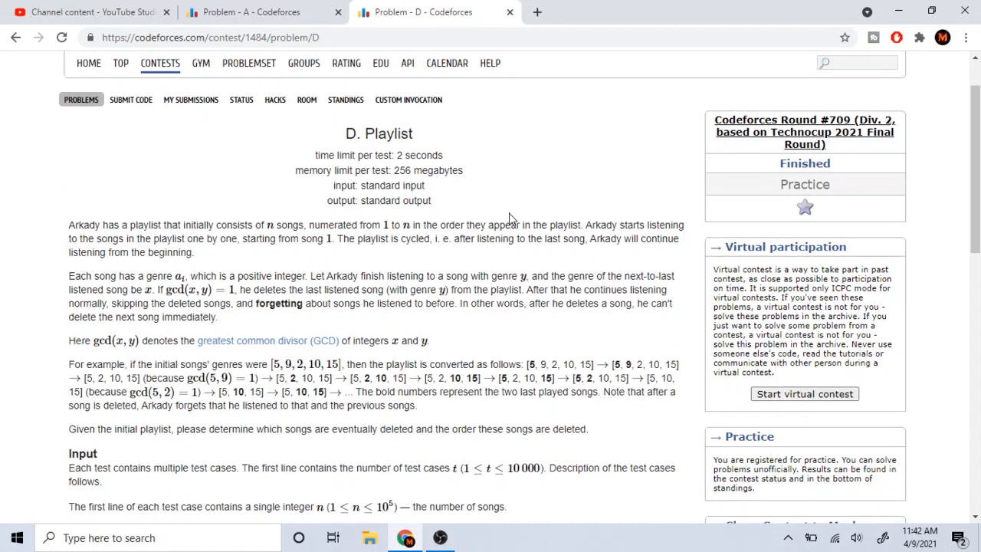